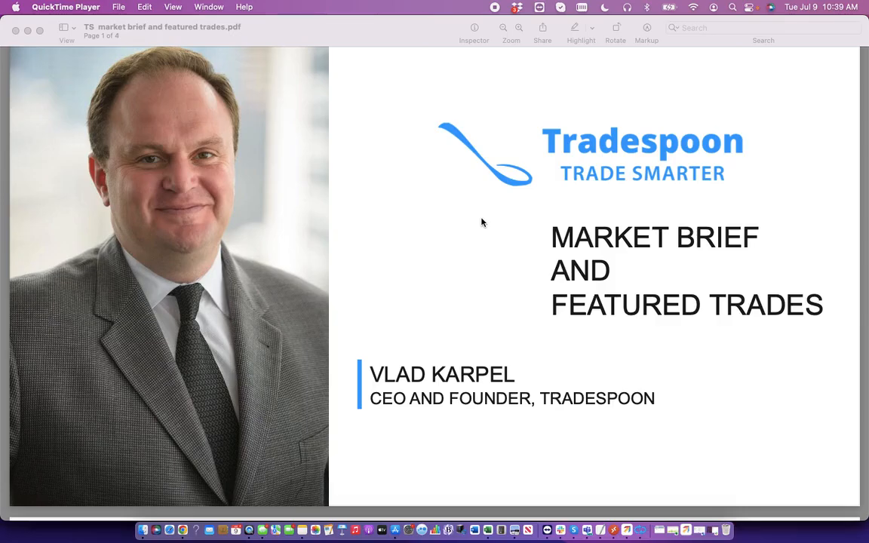
- Scroll the Tradespoon market brief slides from the title slide to the Disclosures slide
{"action": "scroll", "scroll_direction": "down", "scroll_amount": 3}
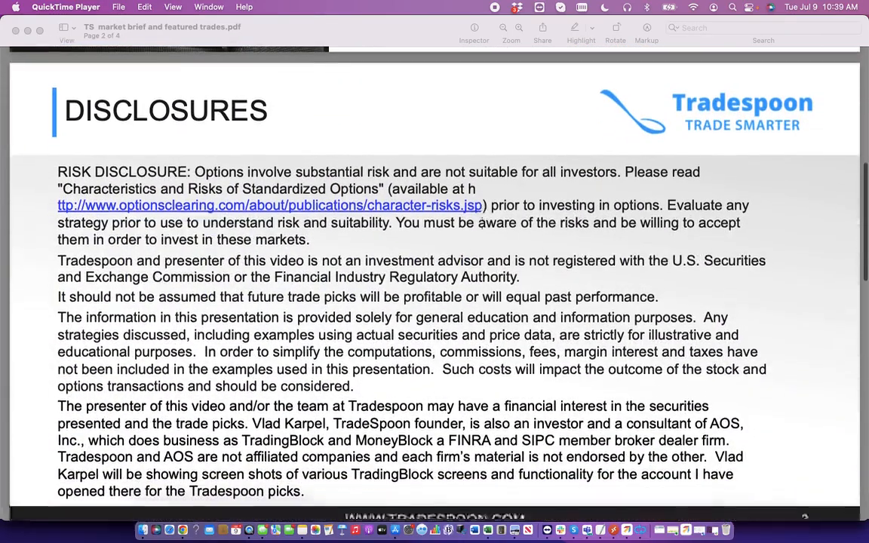
{"action": "scroll", "scroll_direction": "up", "scroll_amount": 3}
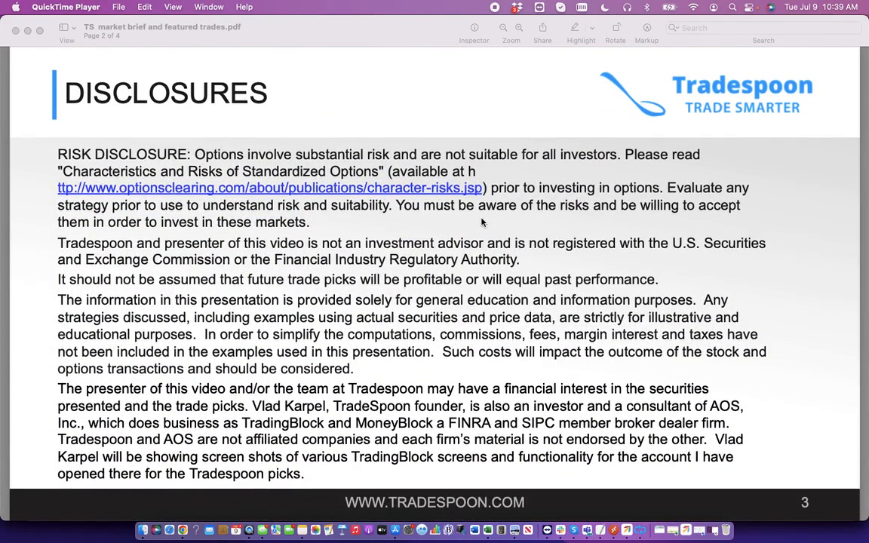
{"action": "mouse_move", "coordinate": [384, 214]}
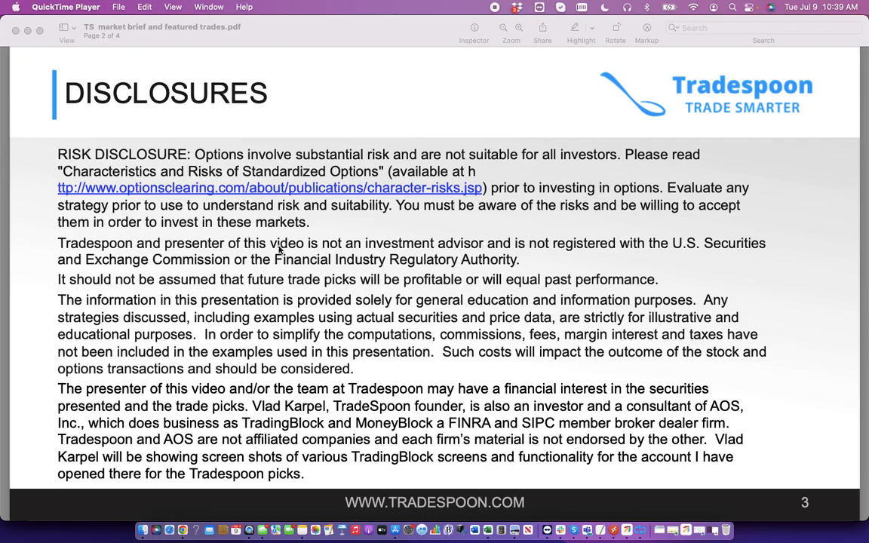
{"action": "scroll", "scroll_direction": "down", "scroll_amount": 3}
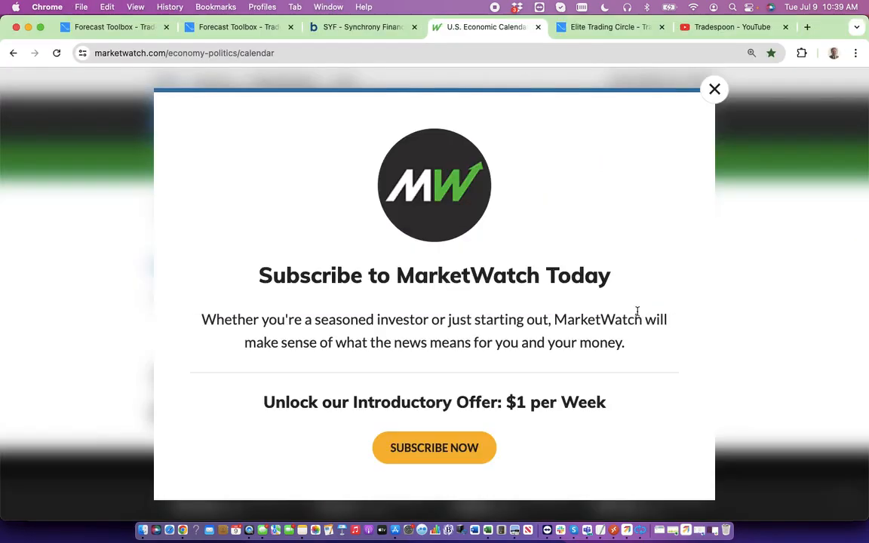
- Dismiss the MarketWatch pop-up, then collapse Important Notes on the Forecast Toolbox page
{"action": "left_click", "coordinate": [714, 89]}
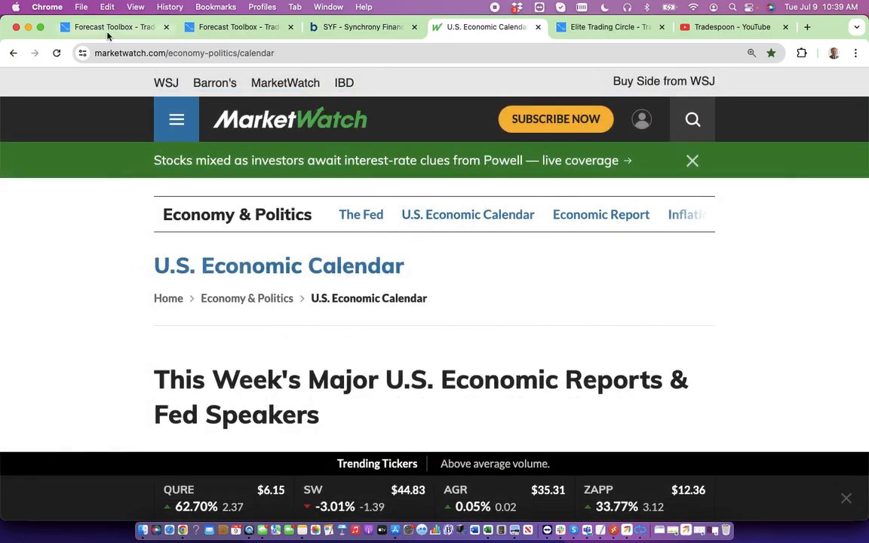
{"action": "left_click", "coordinate": [113, 27]}
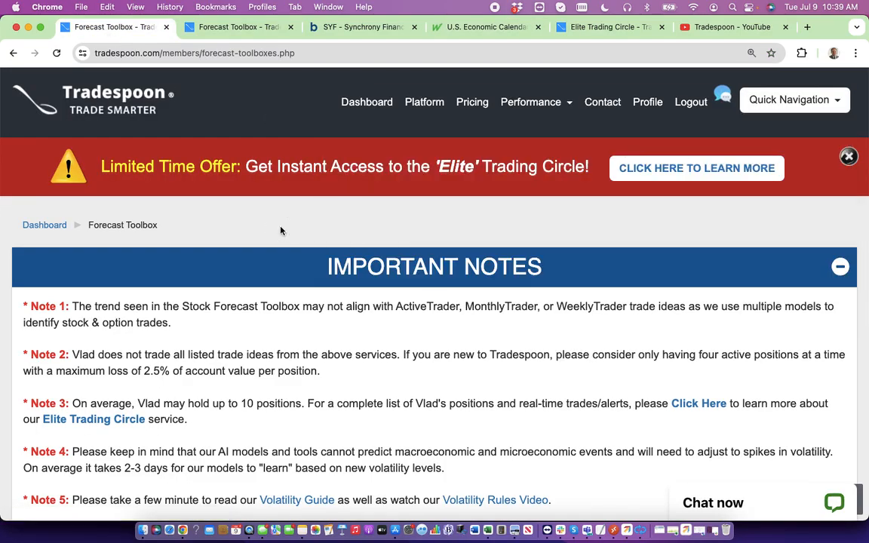
{"action": "left_click", "coordinate": [841, 266]}
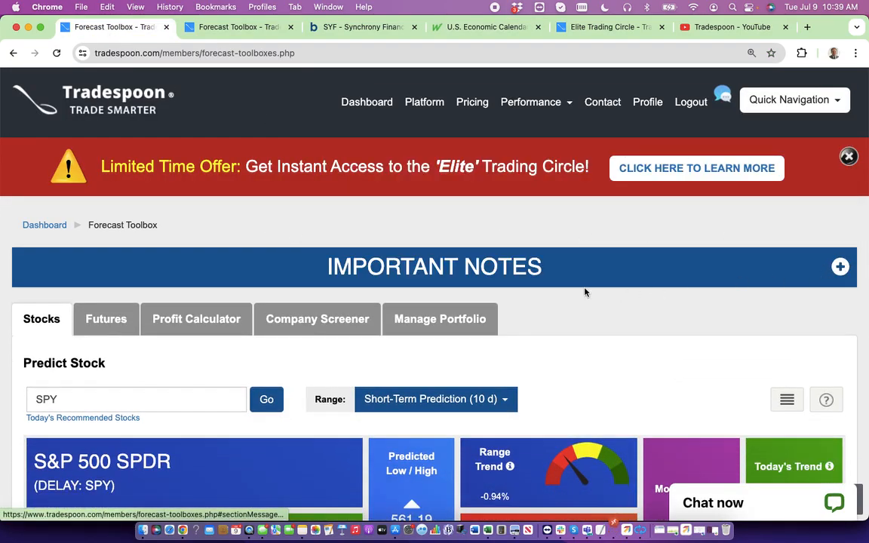
- Scroll to SPY's 10-day Predicted Data and mark the Jul 22, 2024 predicted high
{"action": "scroll", "scroll_direction": "down", "scroll_amount": 3}
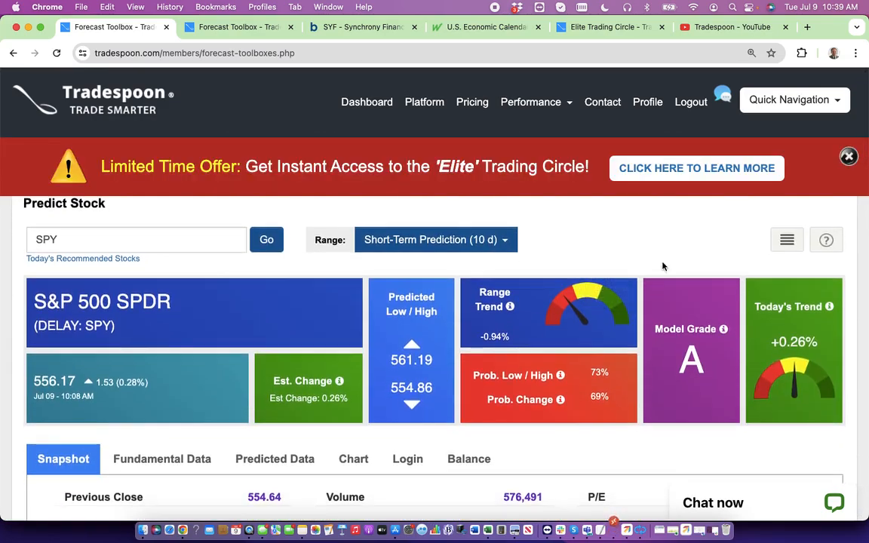
{"action": "left_click", "coordinate": [848, 156]}
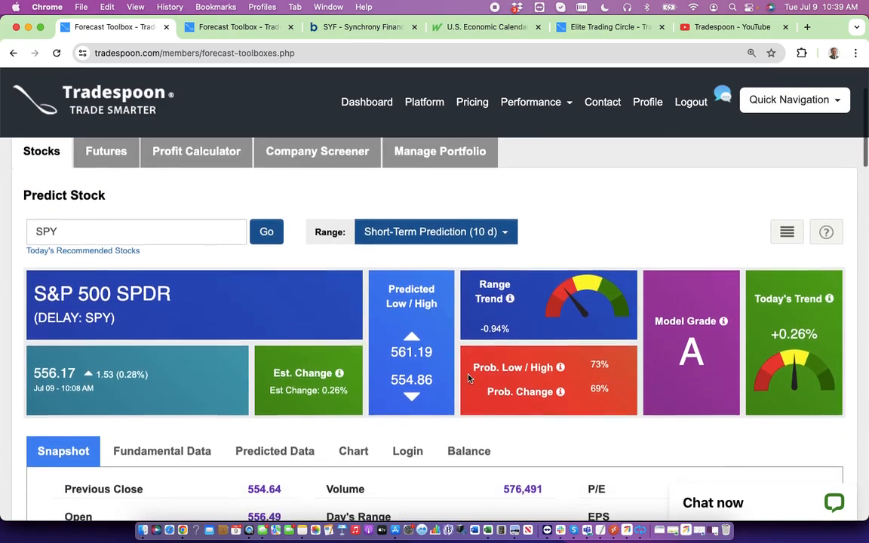
{"action": "scroll", "scroll_direction": "down", "scroll_amount": 3}
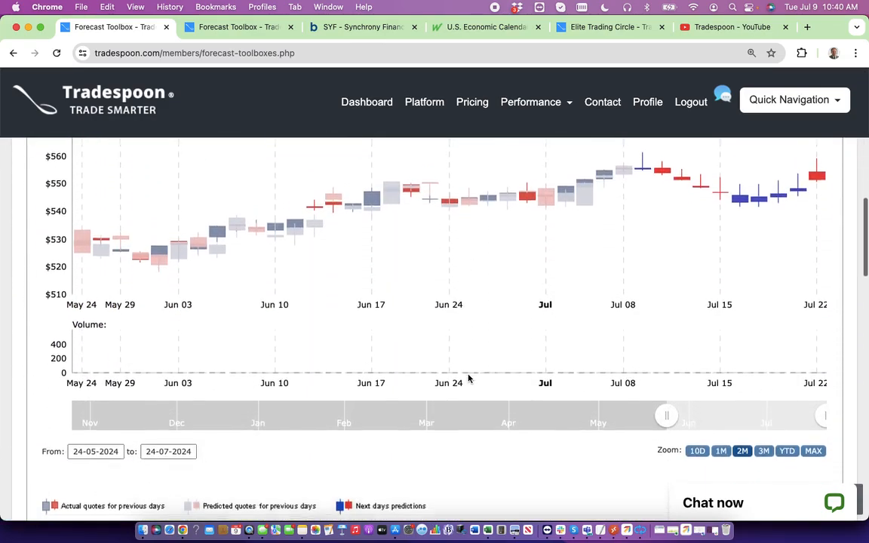
{"action": "scroll", "scroll_direction": "down", "scroll_amount": 3}
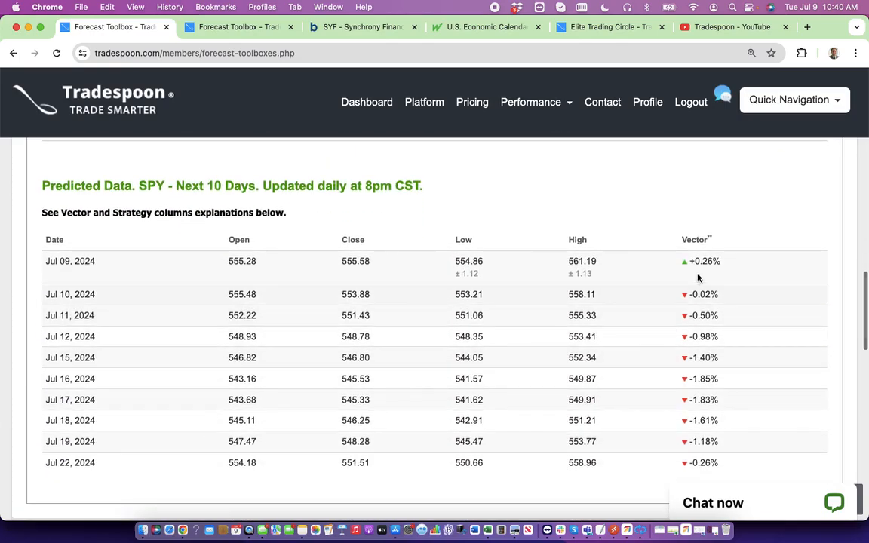
{"action": "mouse_move", "coordinate": [575, 457]}
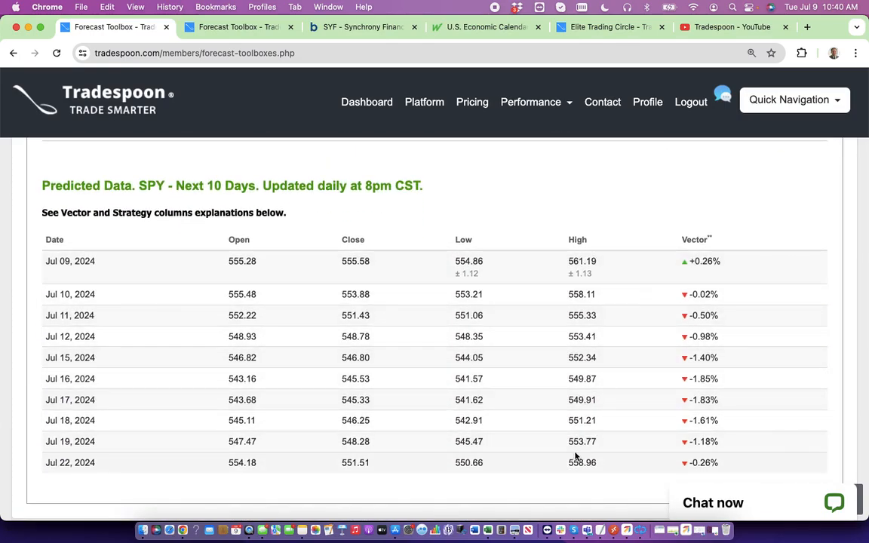
{"action": "double_click", "coordinate": [582, 462]}
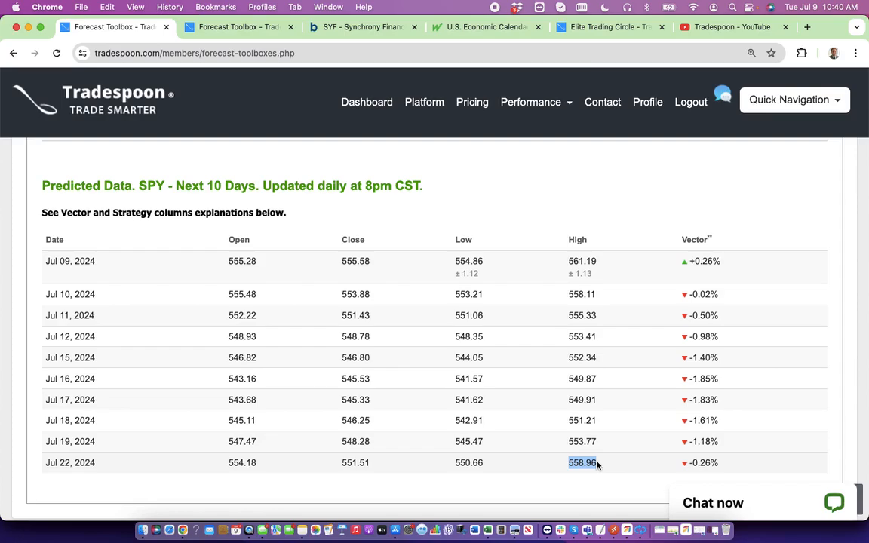
{"action": "mouse_move", "coordinate": [464, 354]}
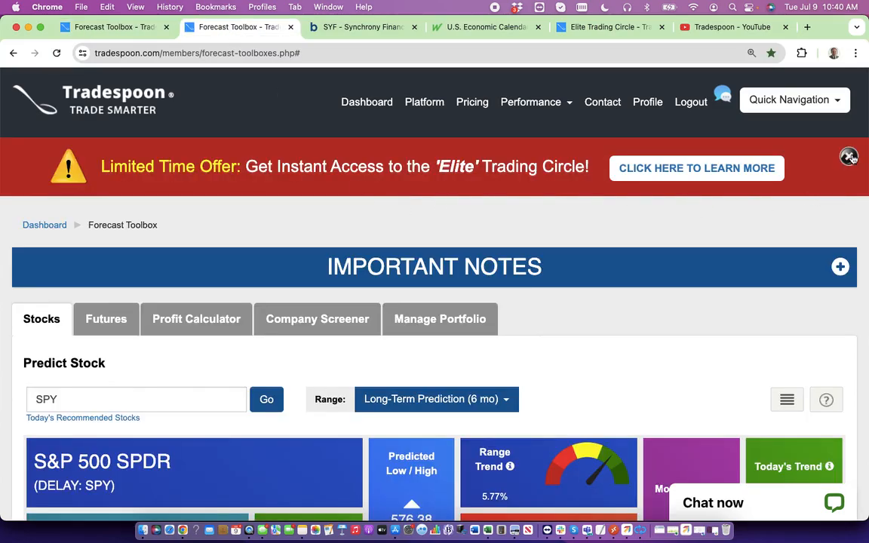
- Close the red Elite Trading Circle Limited Time Offer banner
{"action": "left_click", "coordinate": [849, 157]}
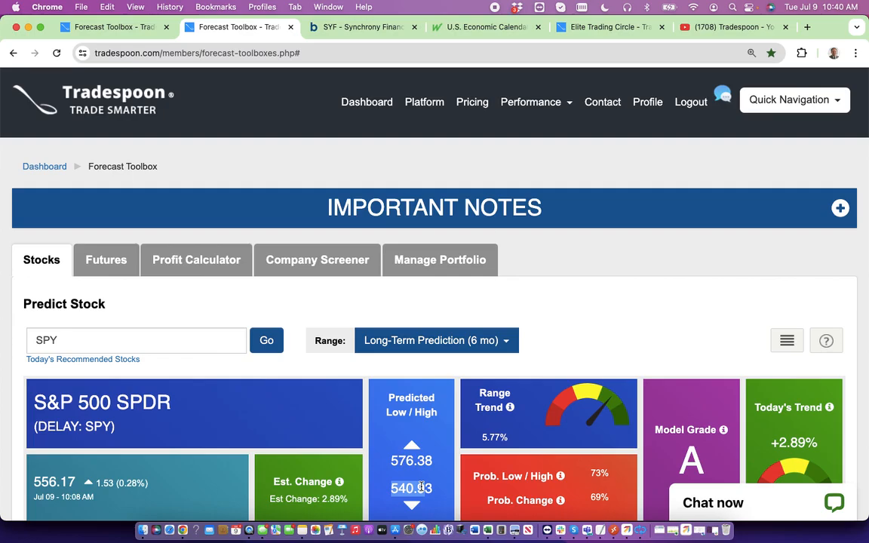
{"action": "mouse_move", "coordinate": [337, 47]}
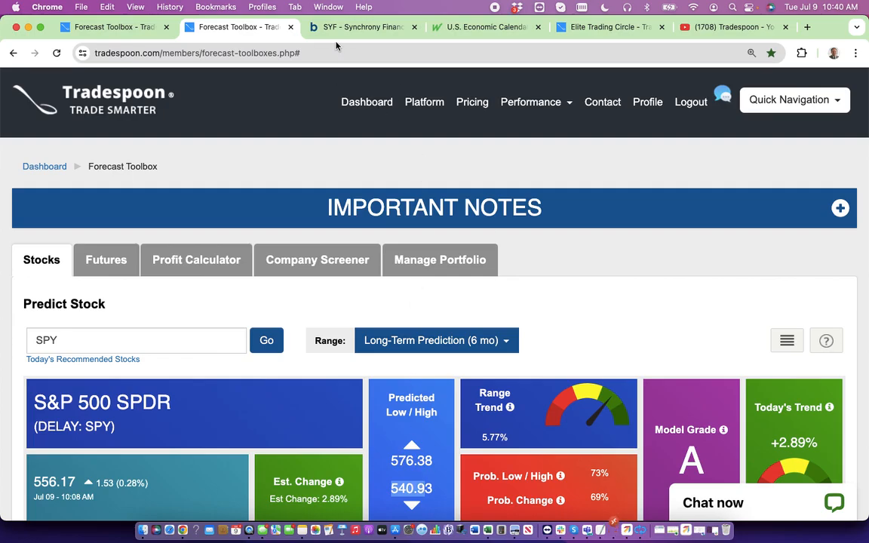
- On the Barchart Synchrony Financial chart, enter SPY as the chart symbol
{"action": "left_click", "coordinate": [362, 26]}
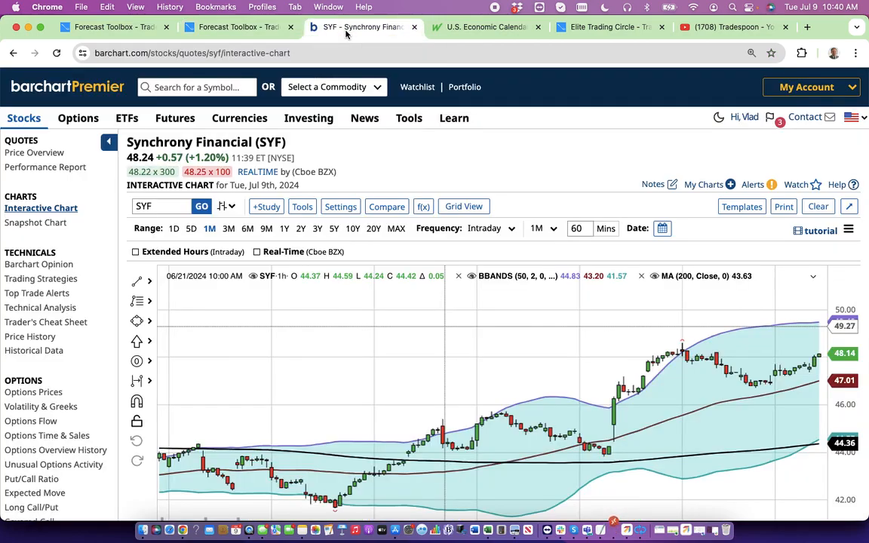
{"action": "mouse_move", "coordinate": [187, 222]}
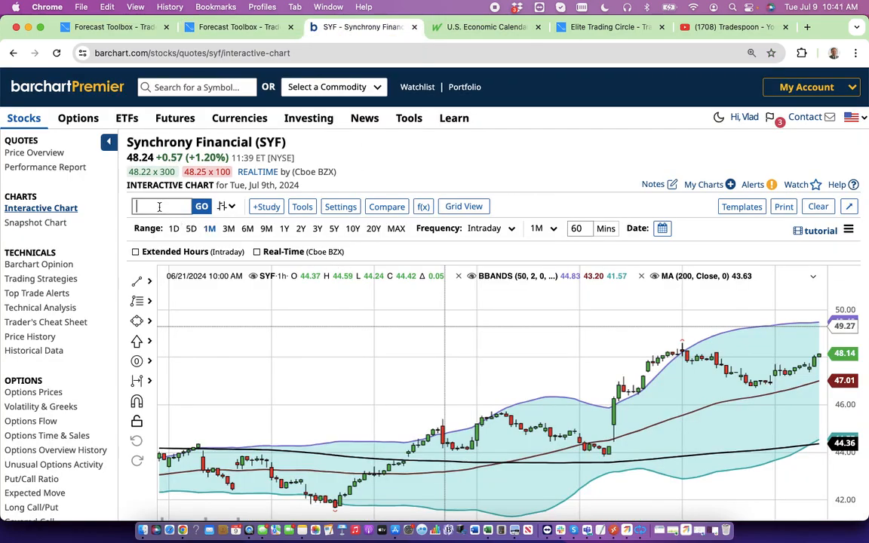
{"action": "type", "text": "spy"}
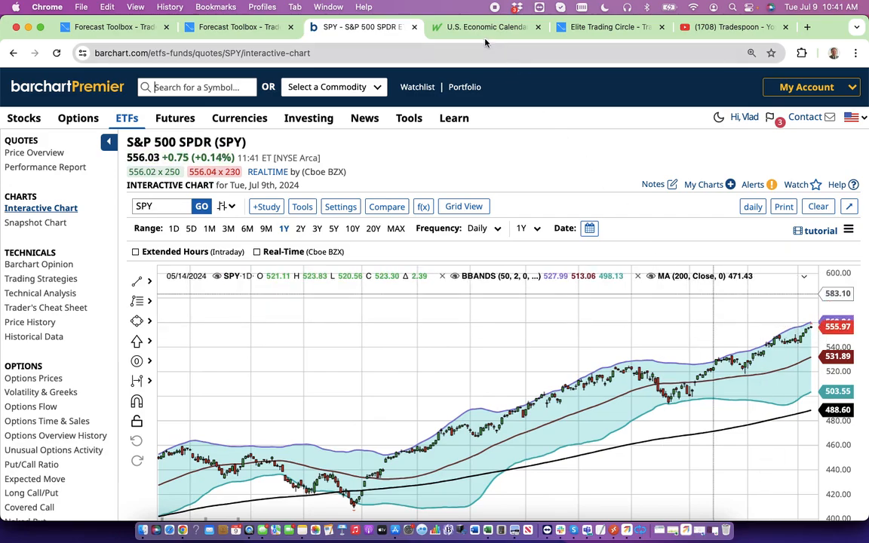
- Review the MarketWatch U.S. economic calendar down to Thursday July 11 CPI reports
{"action": "left_click", "coordinate": [487, 27]}
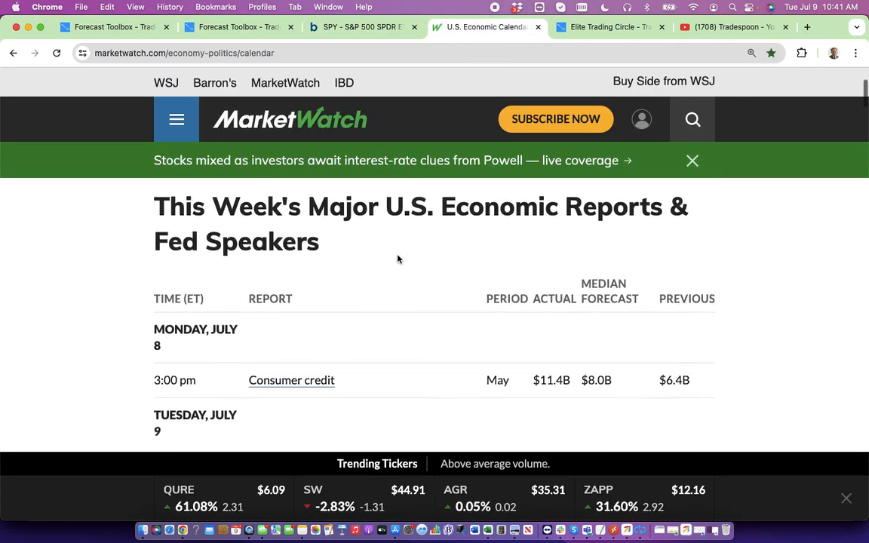
{"action": "scroll", "scroll_direction": "down", "scroll_amount": 3}
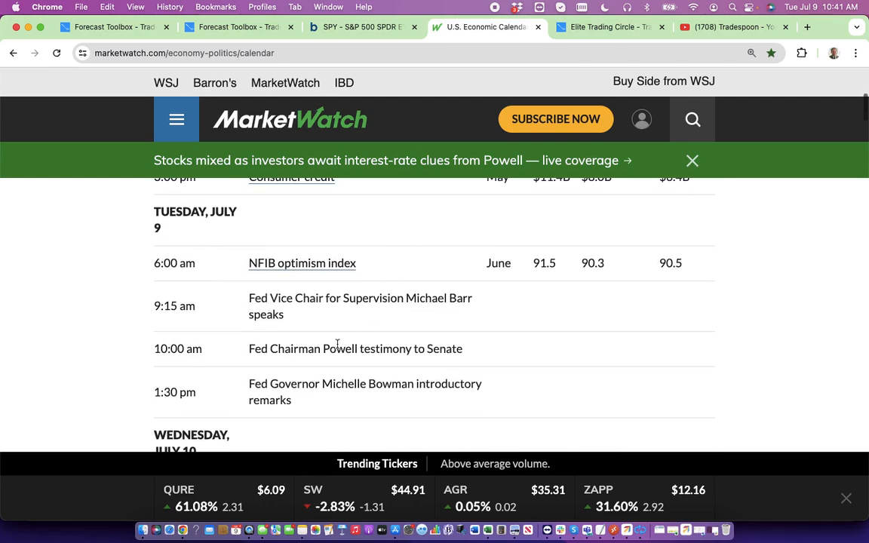
{"action": "scroll", "scroll_direction": "down", "scroll_amount": 3}
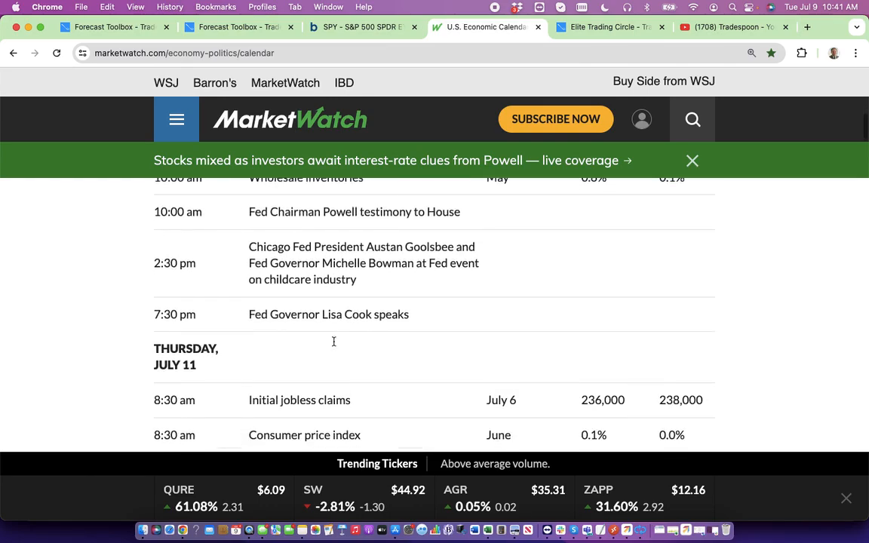
{"action": "scroll", "scroll_direction": "down", "scroll_amount": 3}
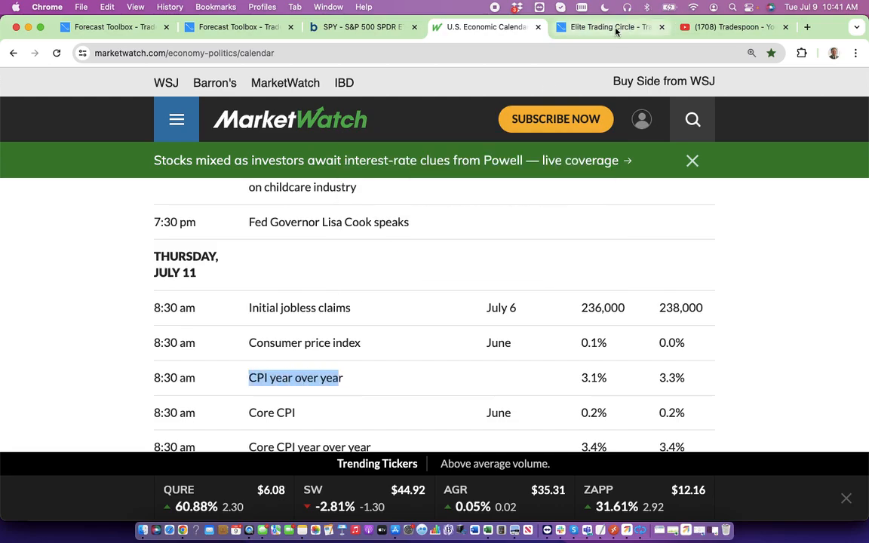
- Review SYF elite orders, open ActiveTrader picks in a new tab, then go to YouTube
{"action": "left_click", "coordinate": [607, 28]}
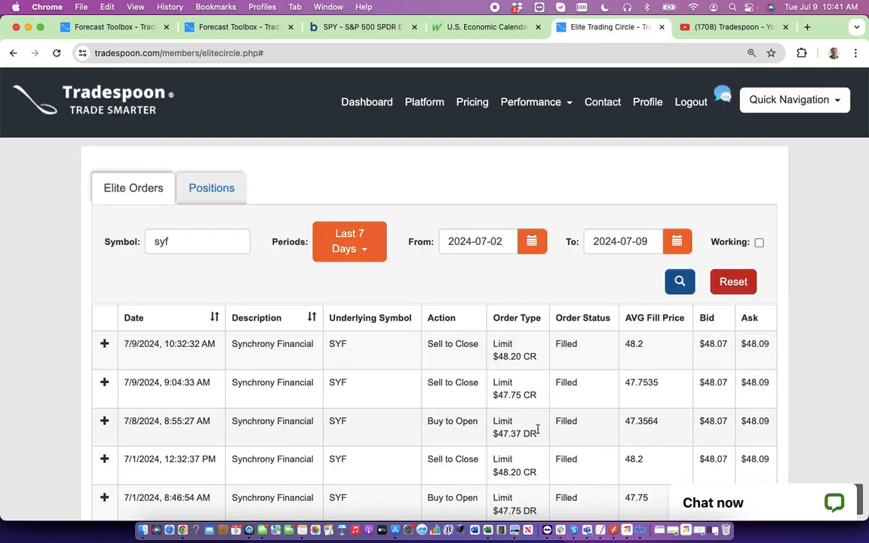
{"action": "mouse_move", "coordinate": [641, 357]}
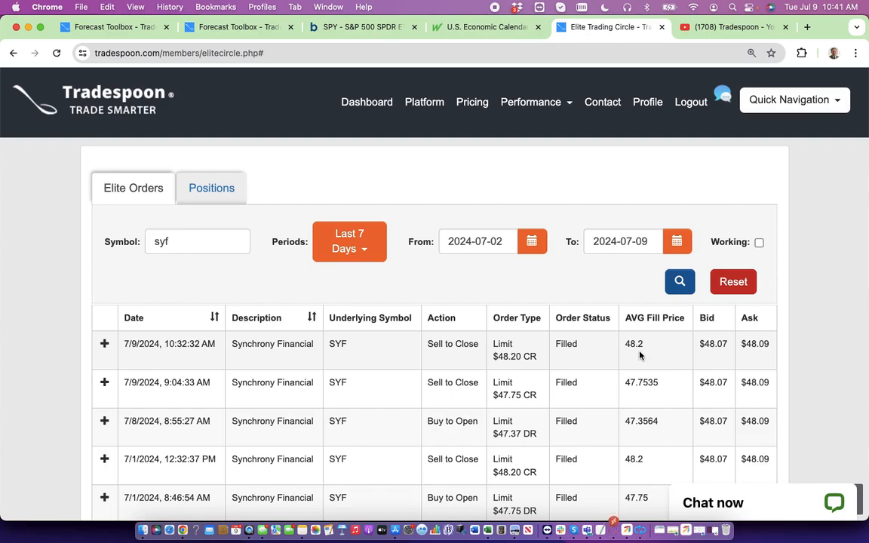
{"action": "left_click", "coordinate": [794, 99]}
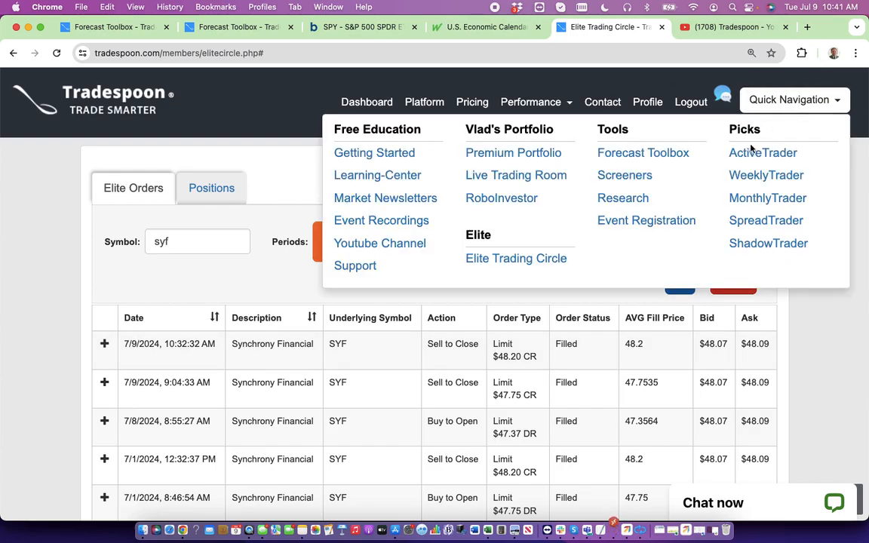
{"action": "right_click", "coordinate": [762, 152]}
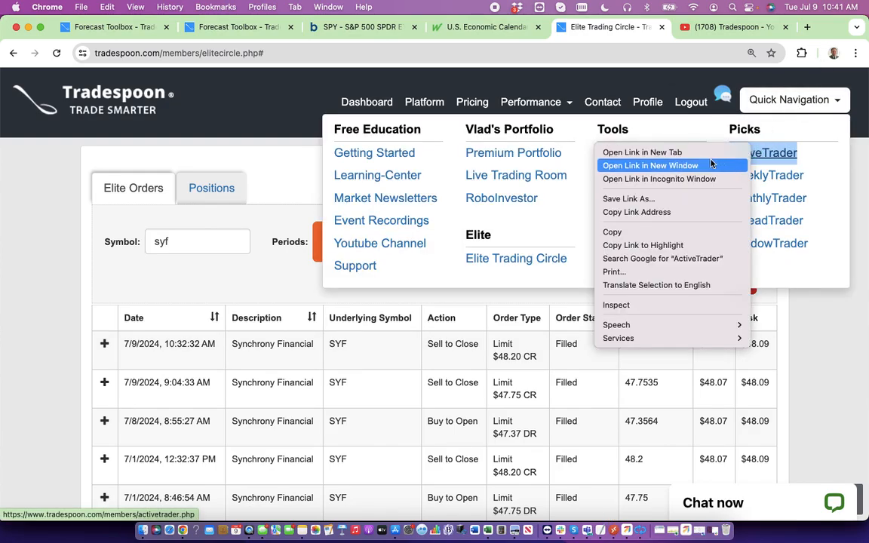
{"action": "left_click", "coordinate": [641, 151]}
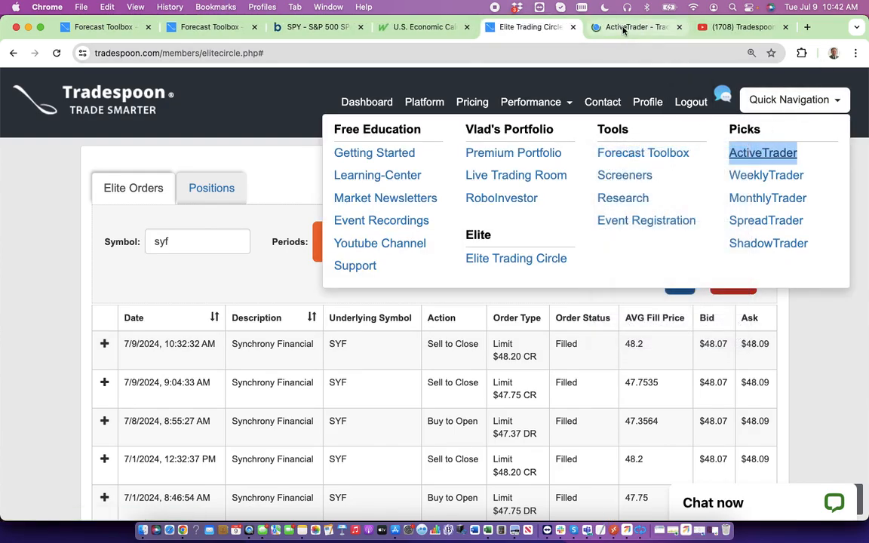
{"action": "left_click", "coordinate": [762, 152]}
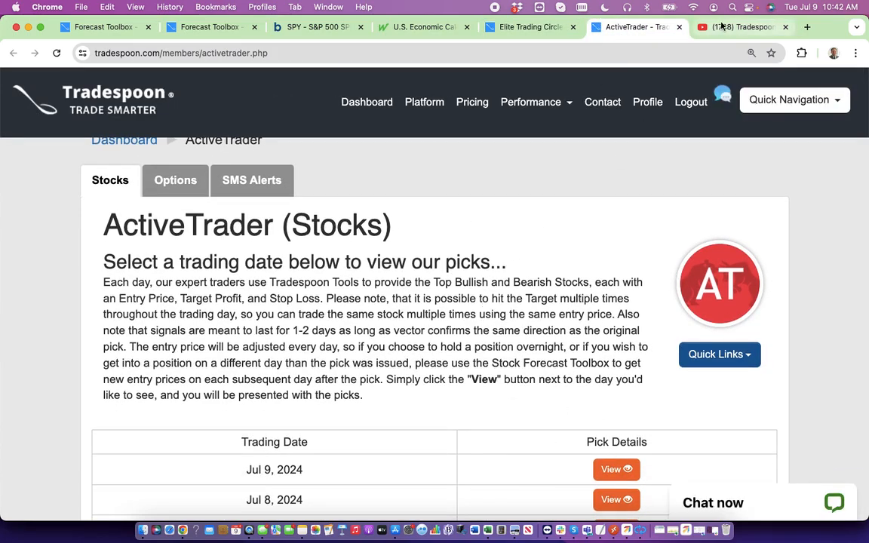
{"action": "left_click", "coordinate": [740, 27]}
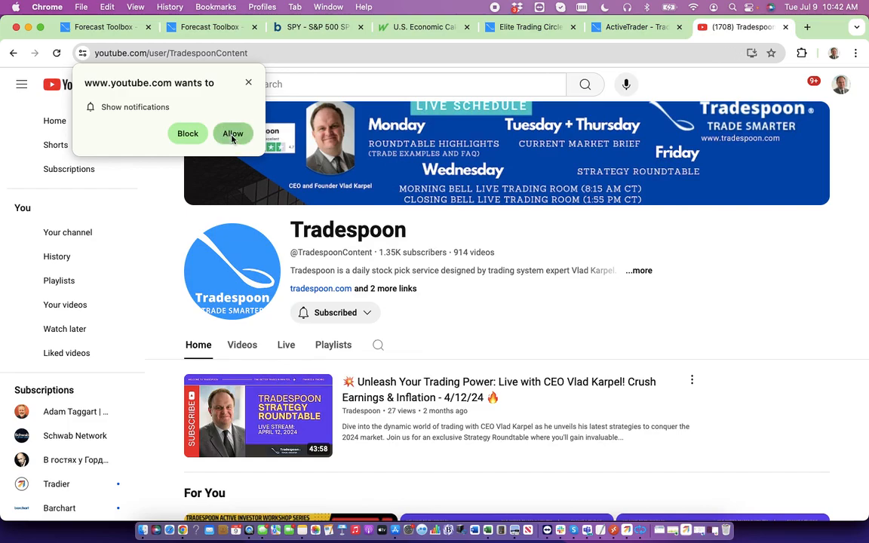
{"action": "left_click", "coordinate": [232, 133]}
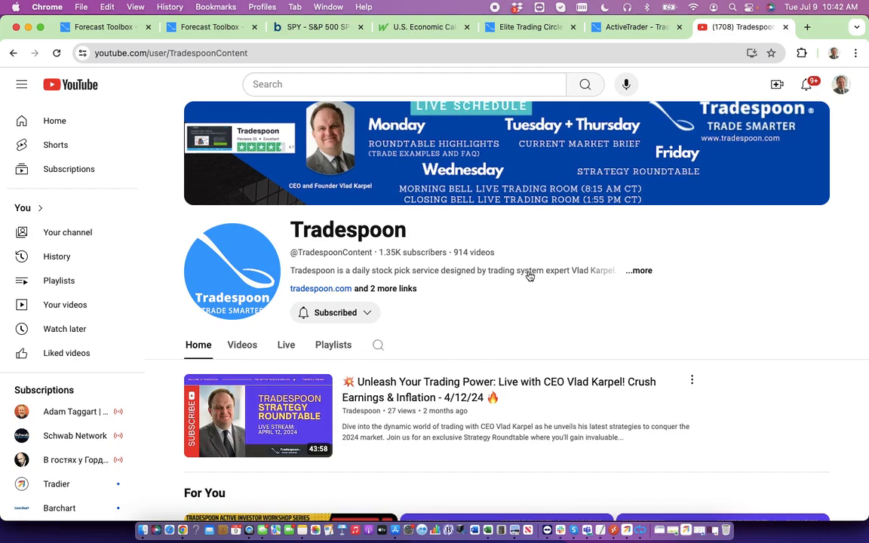
{"action": "mouse_move", "coordinate": [489, 15]}
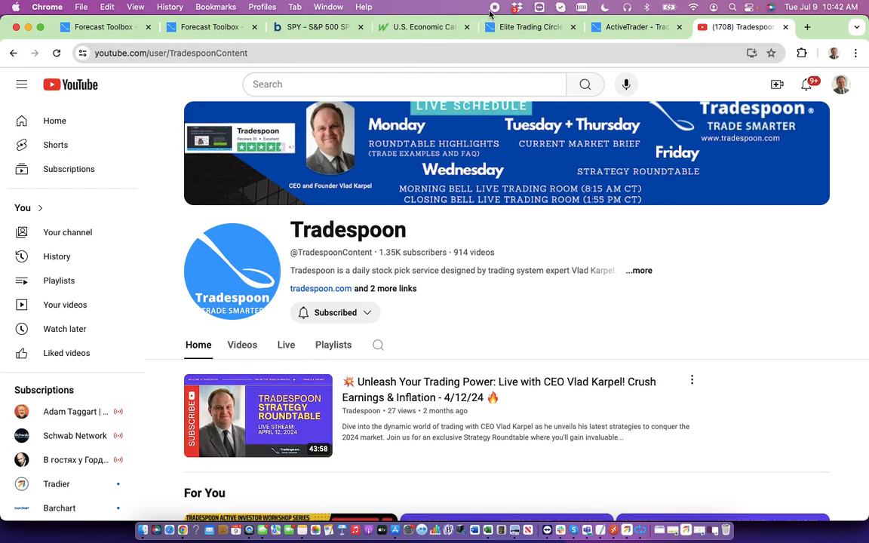